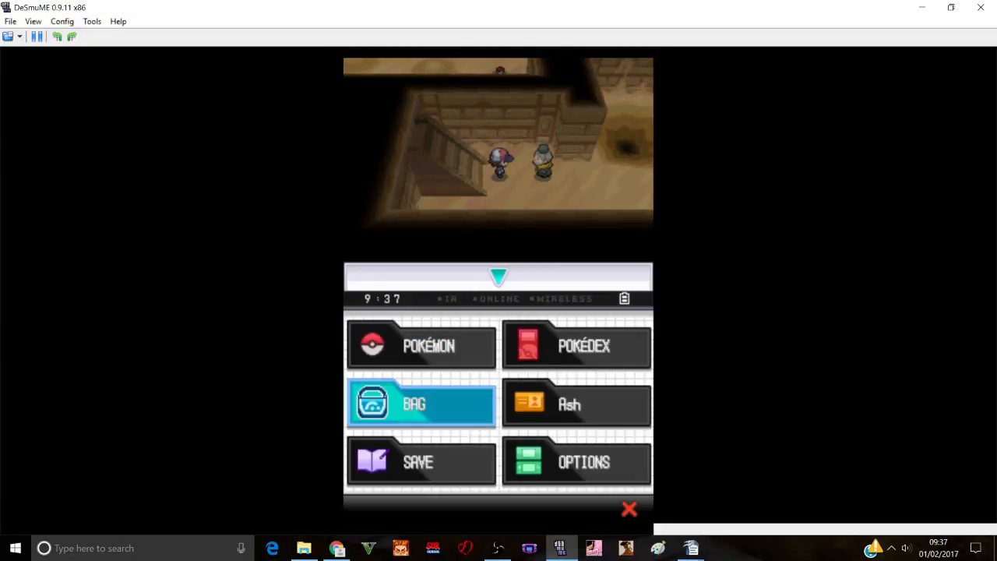
# - Close the game menu and walk the cave until a wild Nidoran♂ battle starts
pyautogui.click(420, 405)
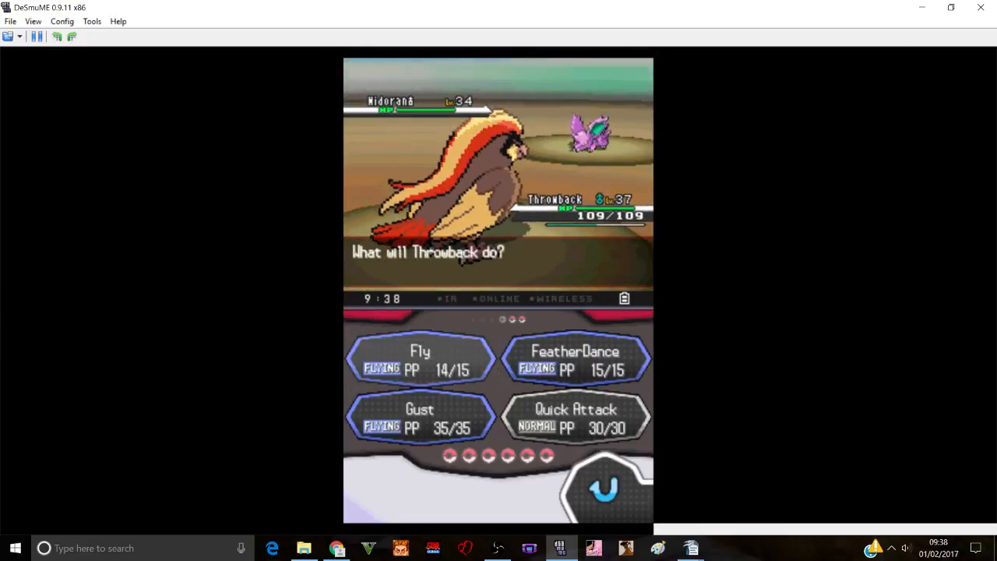
# - Keep battling until Pidgeot reaches level 38 and a wild Duosion appears, then ready a Hyper Potion
pyautogui.click(419, 358)
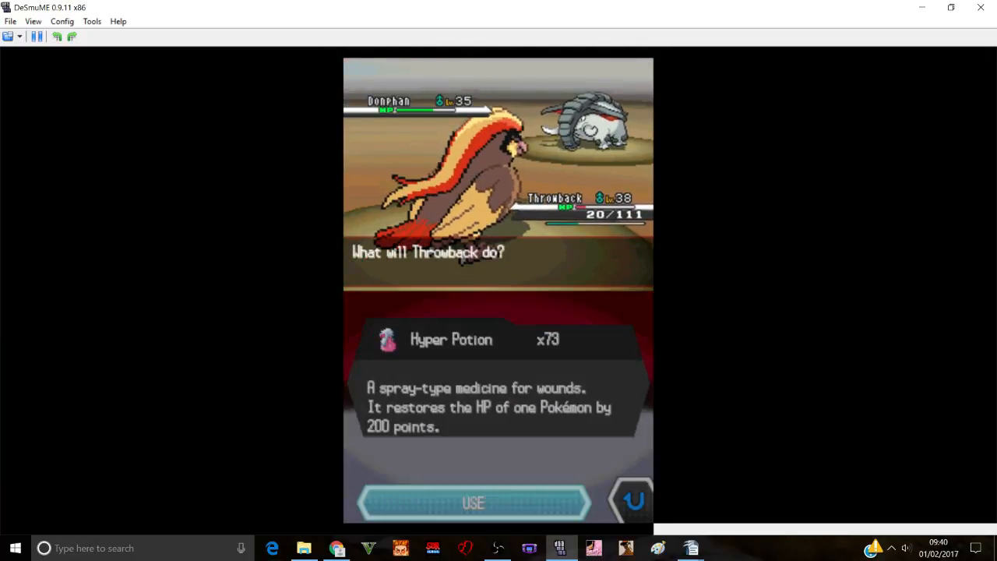
# - Use the Hyper Potion on Throwback and finish the Duosion battle
pyautogui.click(473, 501)
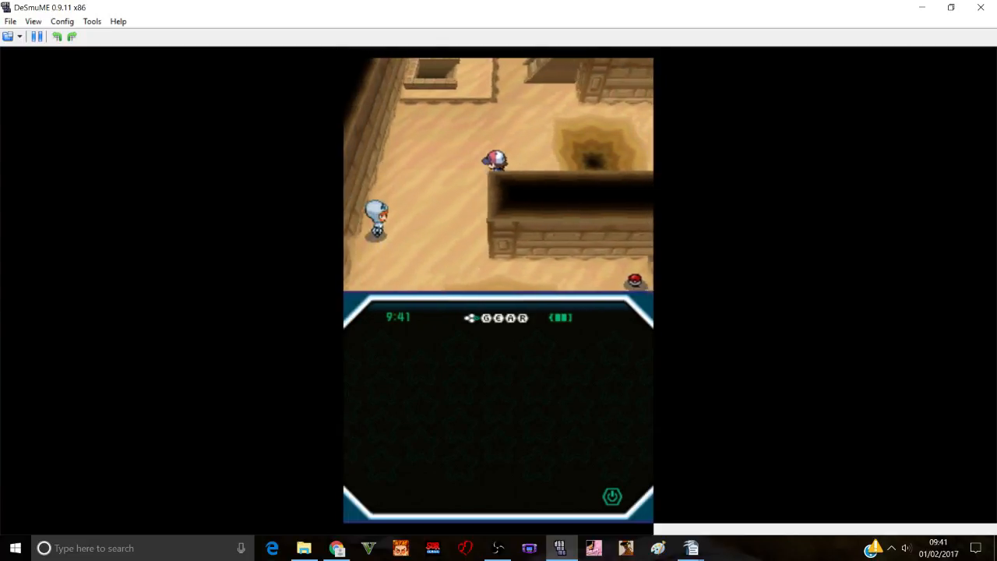
# - Bring up the bag's TMs & HMs pocket showing TM52 Focus Blast
pyautogui.press('Up')
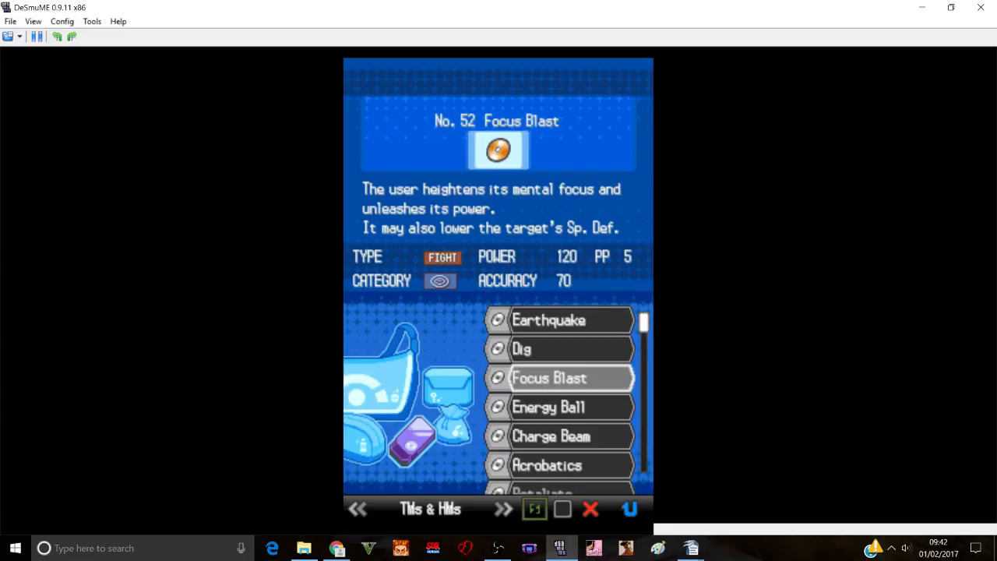
# - Try teaching Energy Ball to Electronid, answer the replace prompt, then switch to Medicine showing Fresh Water x3
pyautogui.click(560, 407)
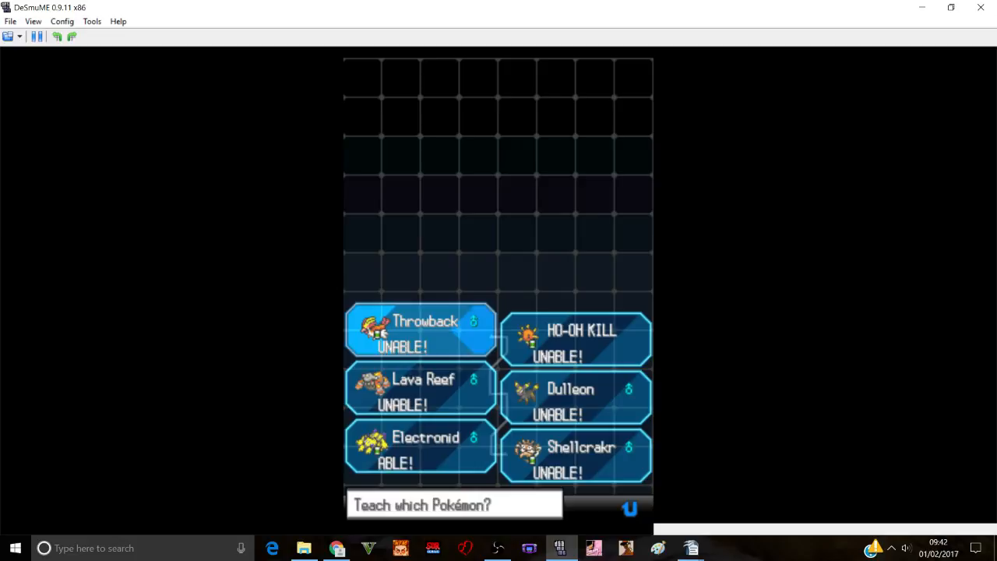
pyautogui.click(419, 449)
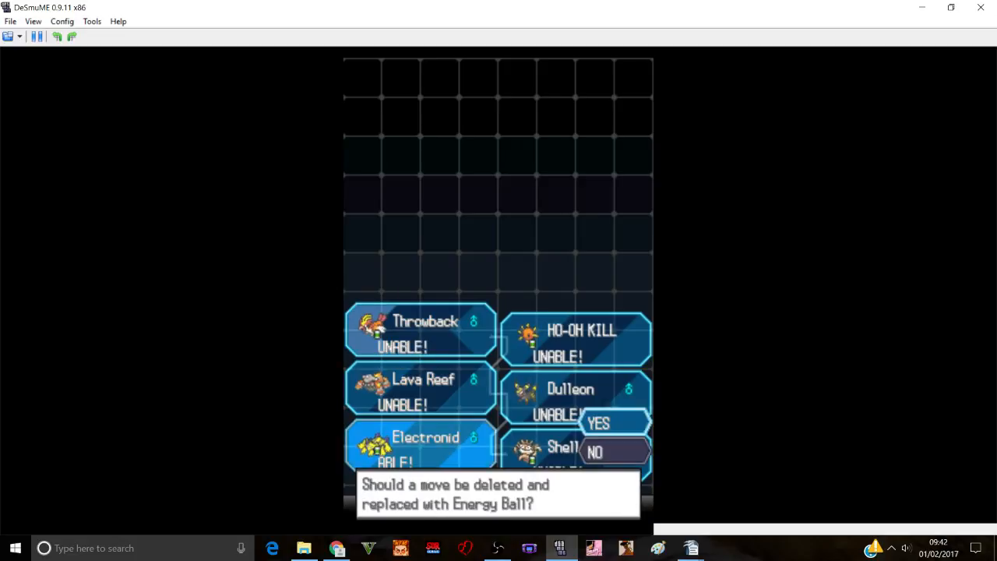
pyautogui.click(598, 424)
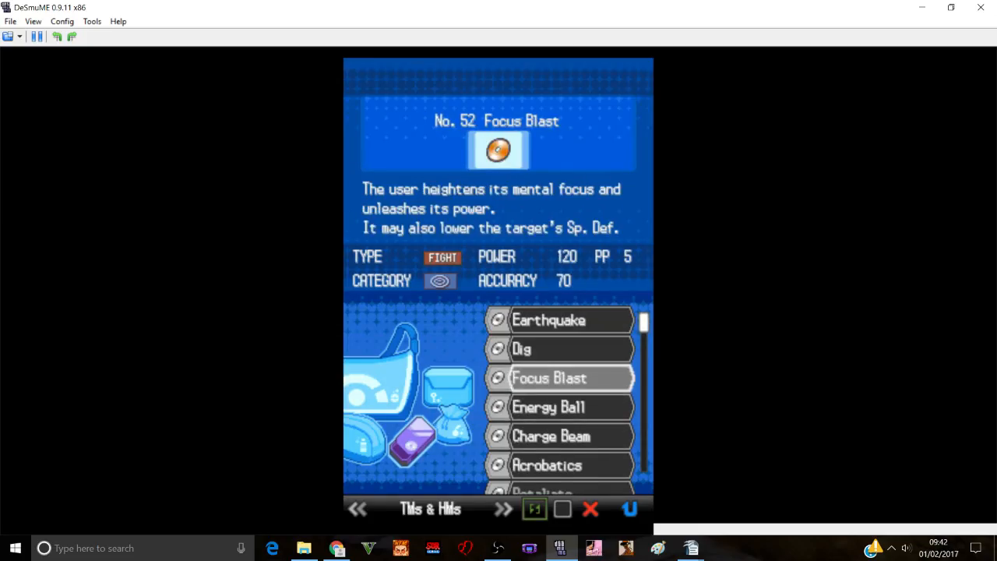
pyautogui.click(548, 379)
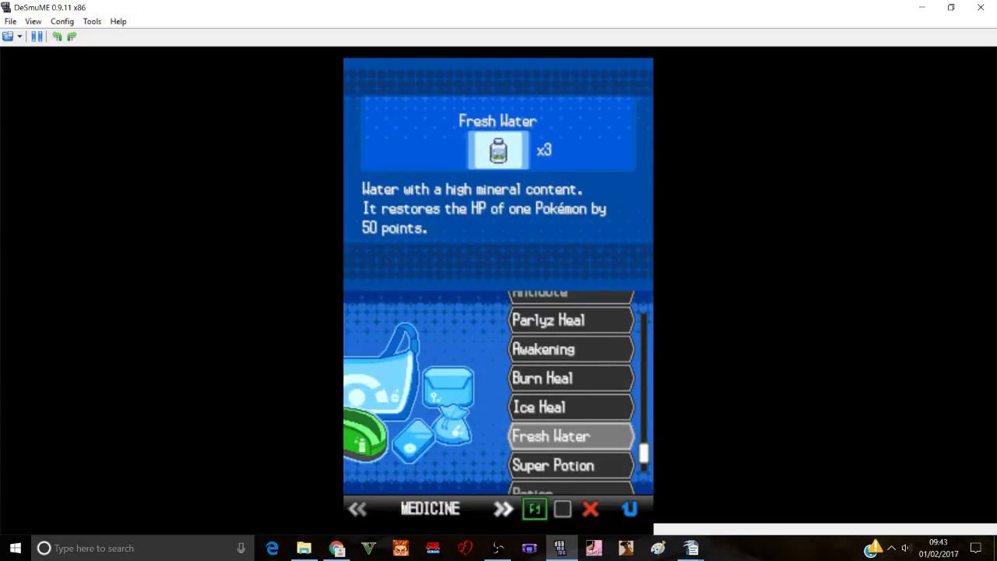
# - Heal Throwback from 47 to 97 of 114 HP, then view HO-OH KILL's summary
pyautogui.click(572, 437)
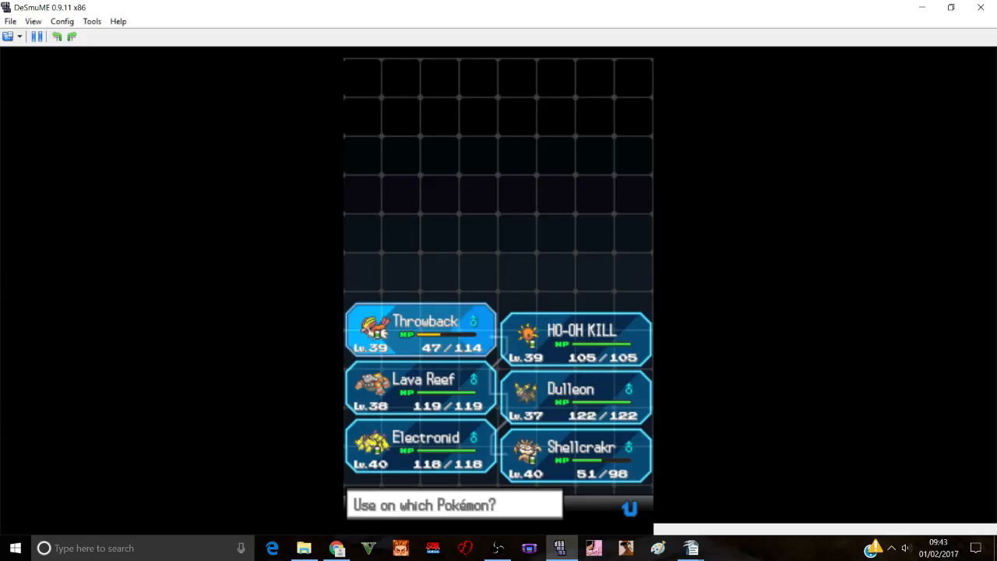
pyautogui.click(420, 330)
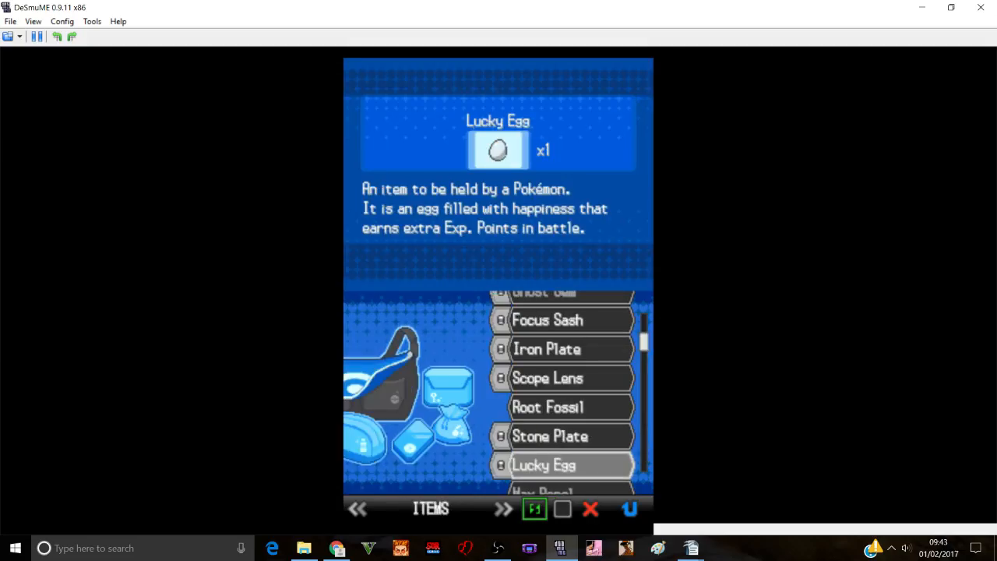
pyautogui.click(542, 465)
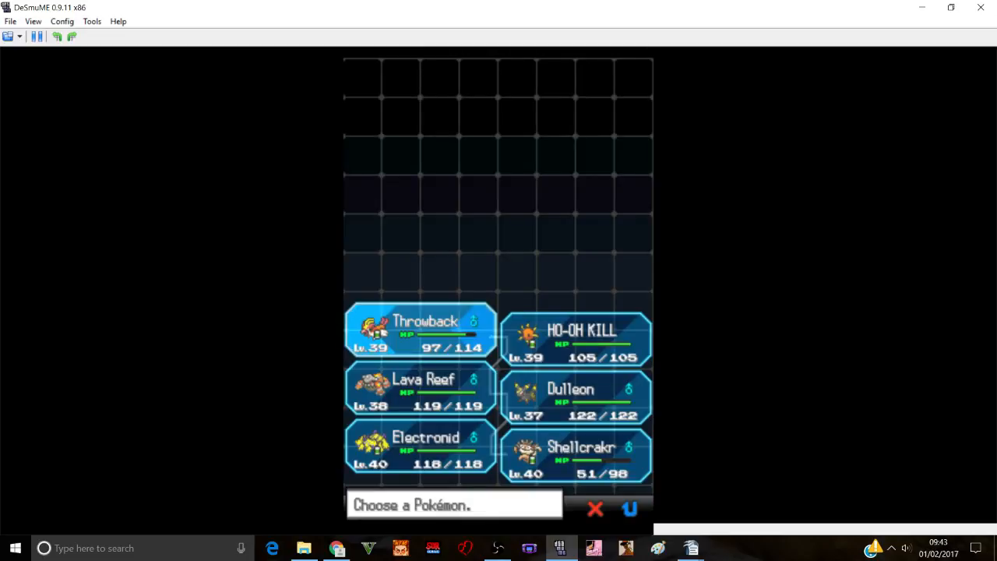
pyautogui.click(577, 339)
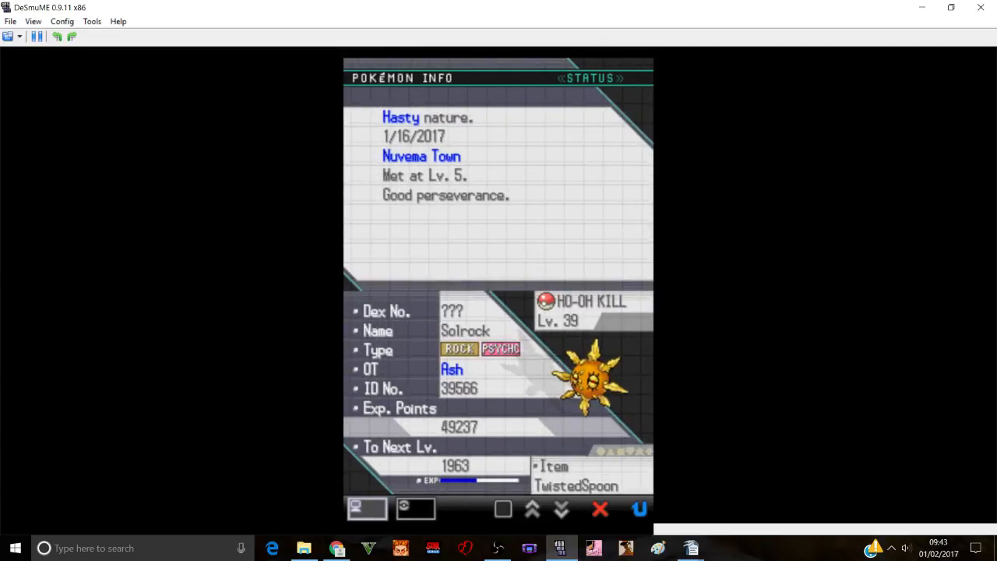
pyautogui.click(561, 509)
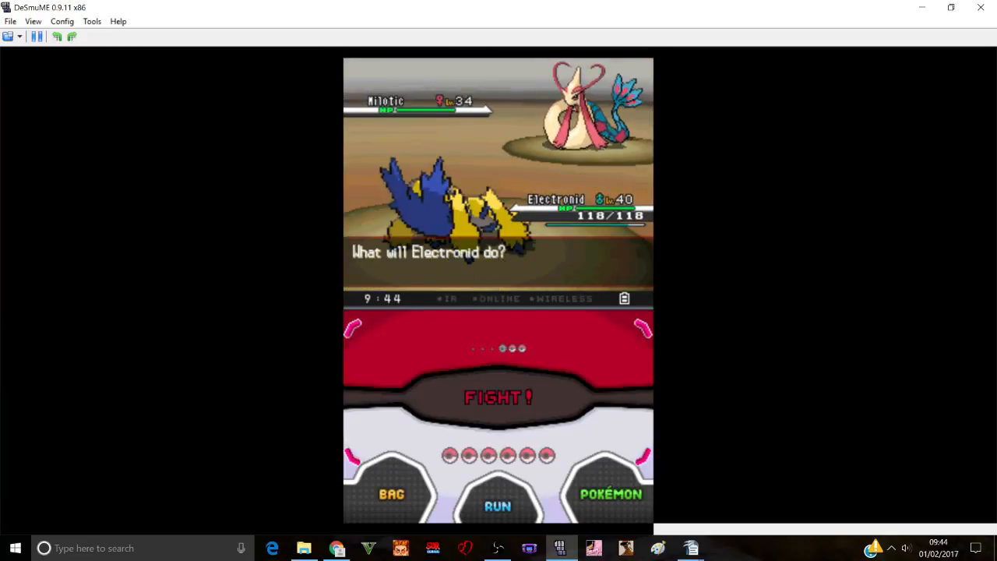
# - Finish Milotic with an Electric move so Electronid hits level 41, keeping it in against Cleffa
pyautogui.click(499, 398)
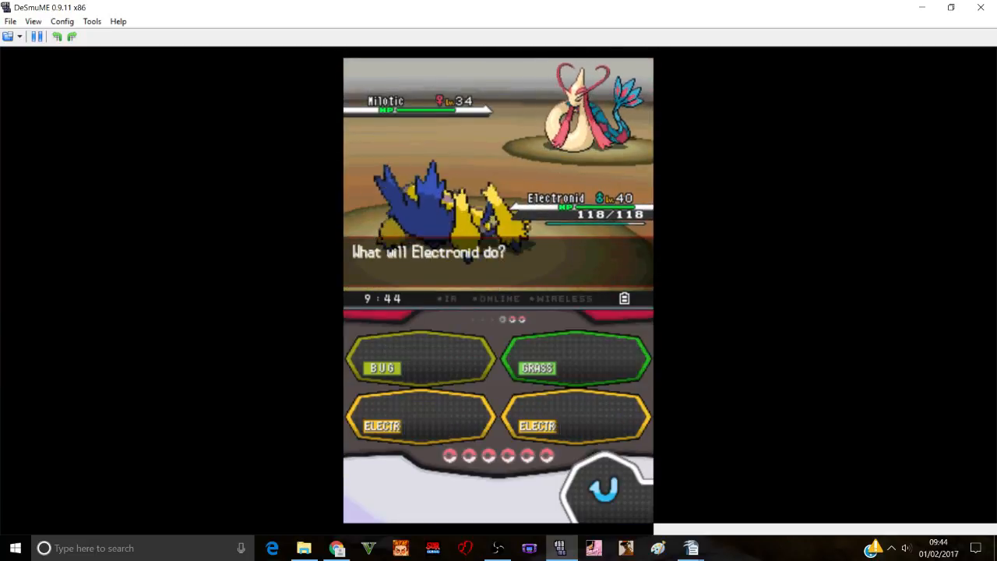
pyautogui.click(576, 357)
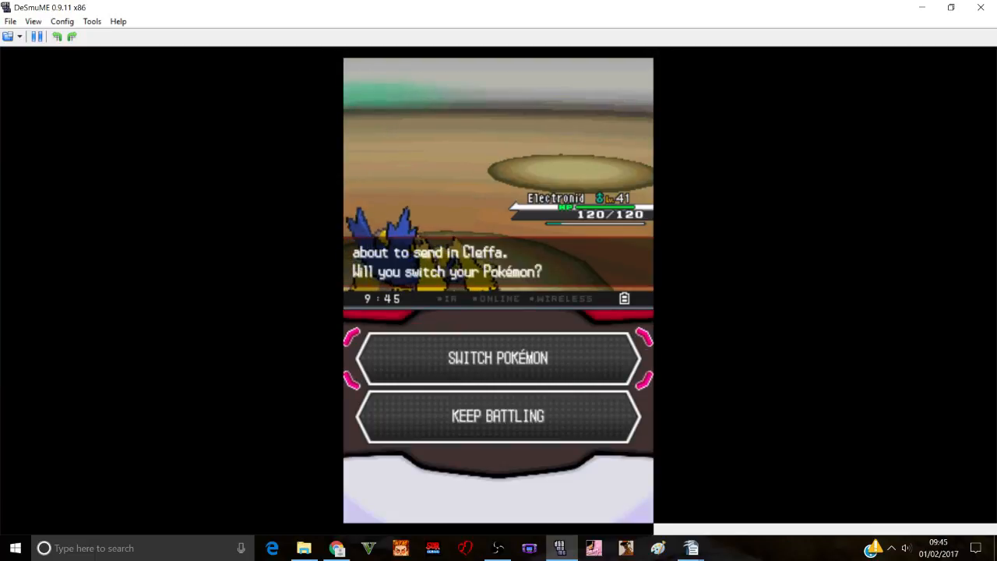
pyautogui.click(498, 358)
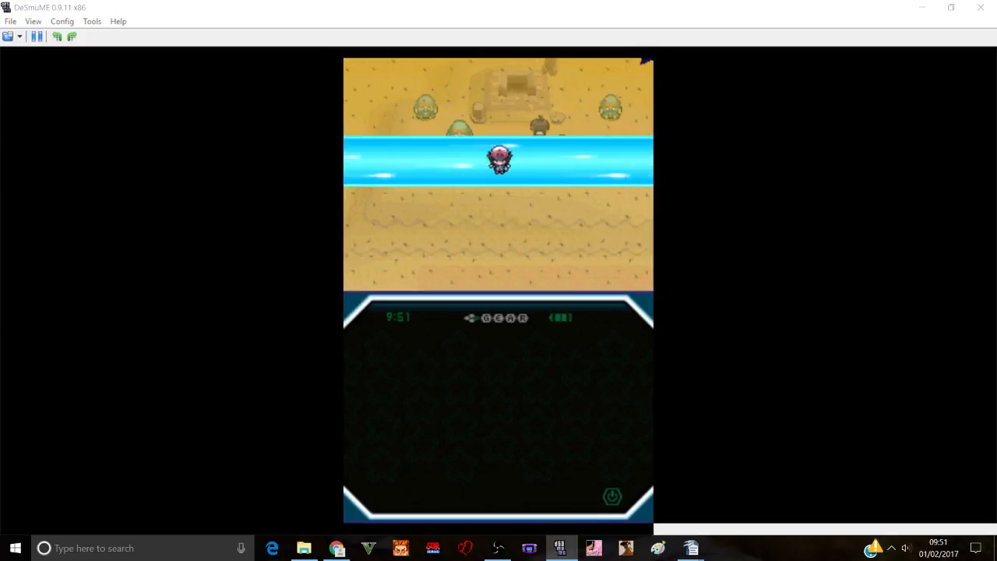
# - Close the in-game menu and walk up into the city's Pokémon Center
pyautogui.press('Up')
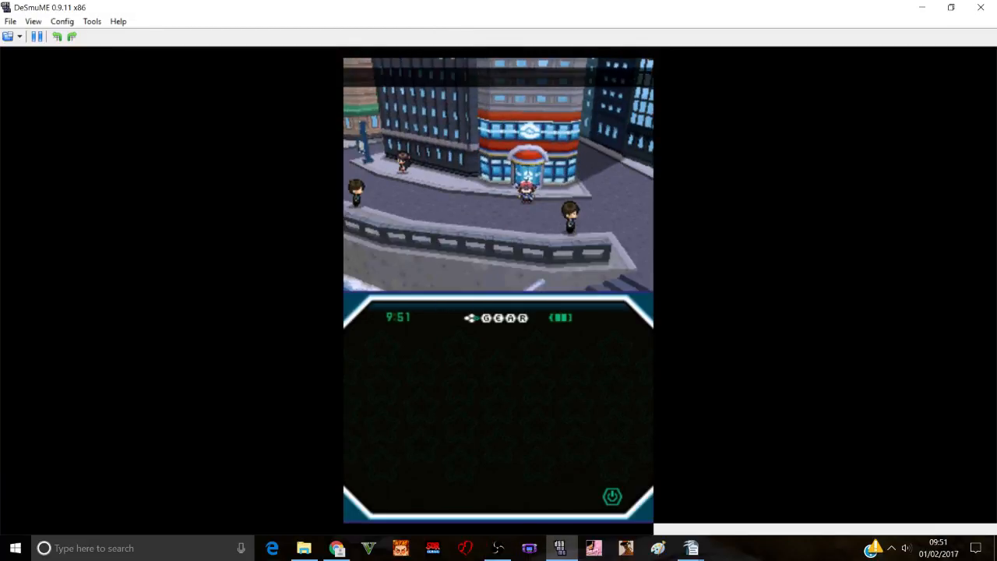
pyautogui.click(611, 496)
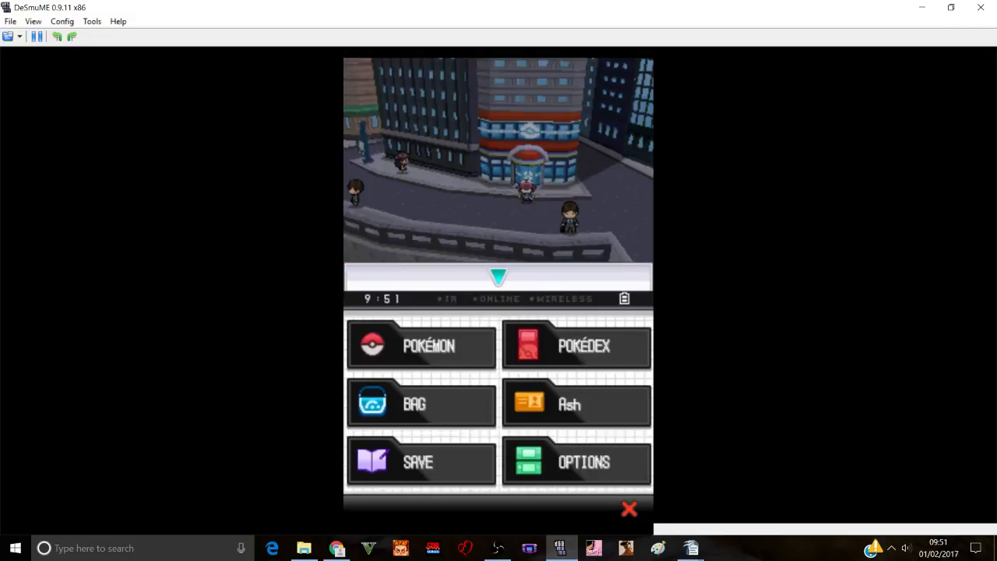
pyautogui.click(420, 346)
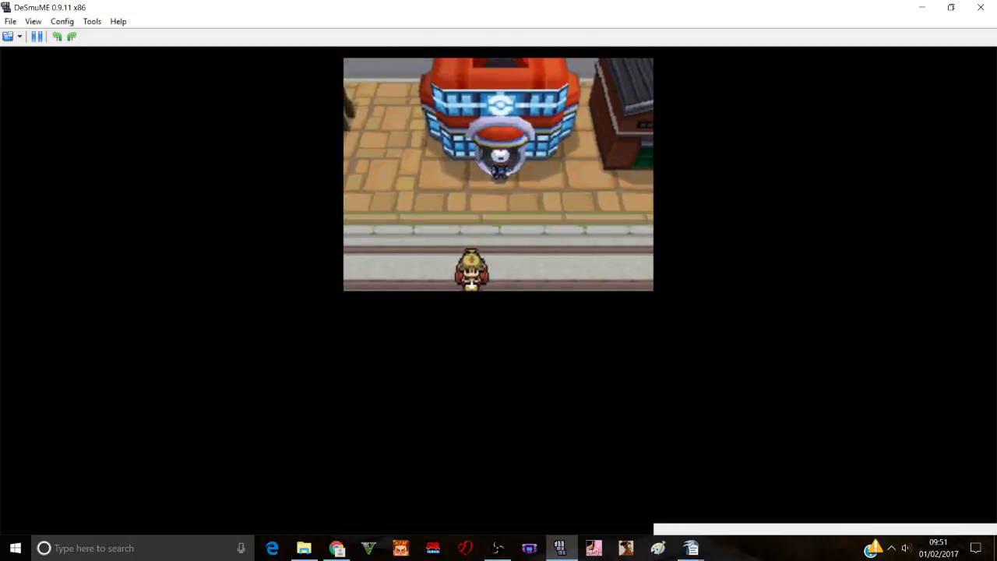
pyautogui.press('Up')
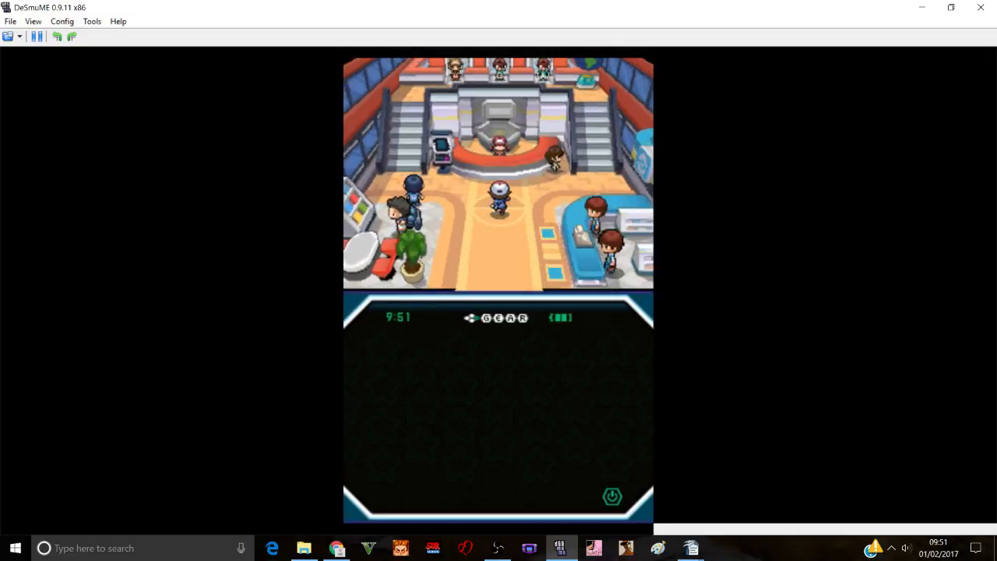
# - Walk to the nurse counter and have the party healed
pyautogui.press('Up')
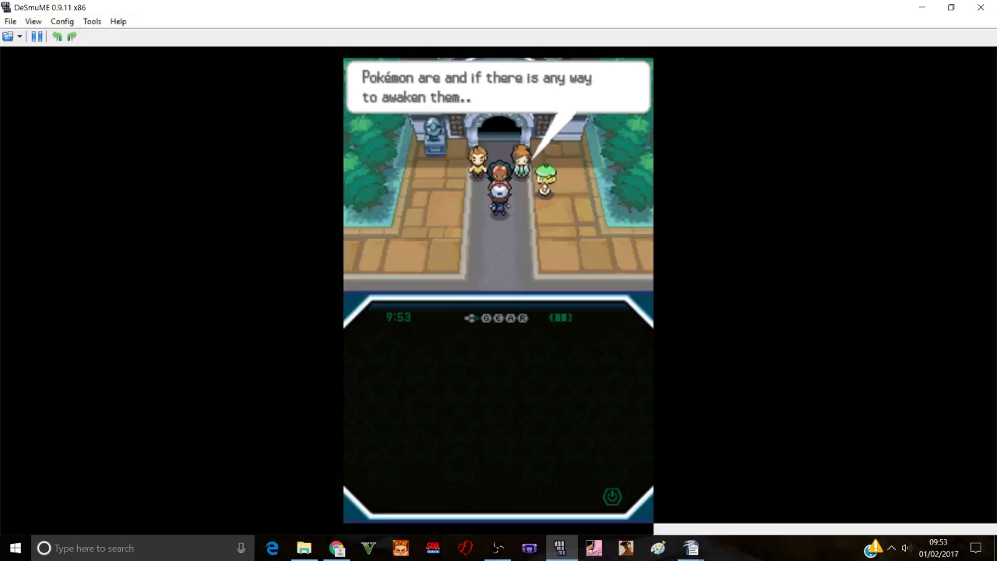
# - Advance the awakening-Pokémon conversation until the Light Stone is received
pyautogui.press('Enter')
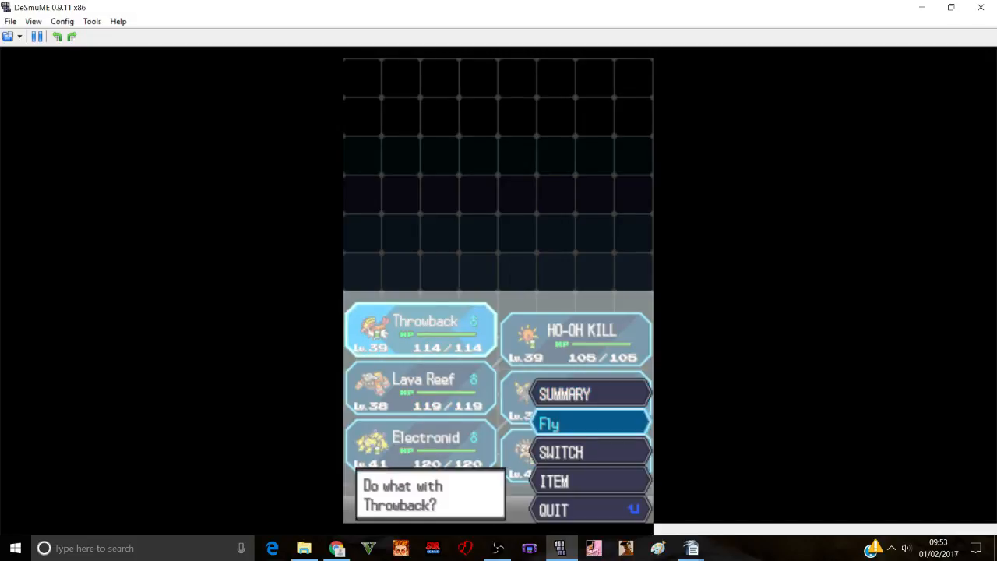
# - Have Throwback use Fly to the town, then walk up into the Pokémon Center
pyautogui.click(548, 422)
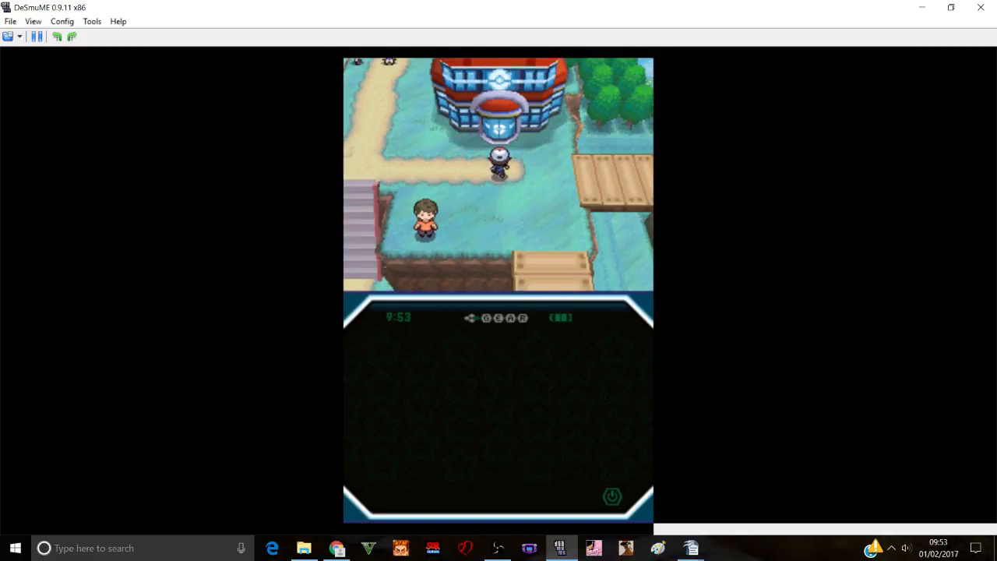
pyautogui.press('Up')
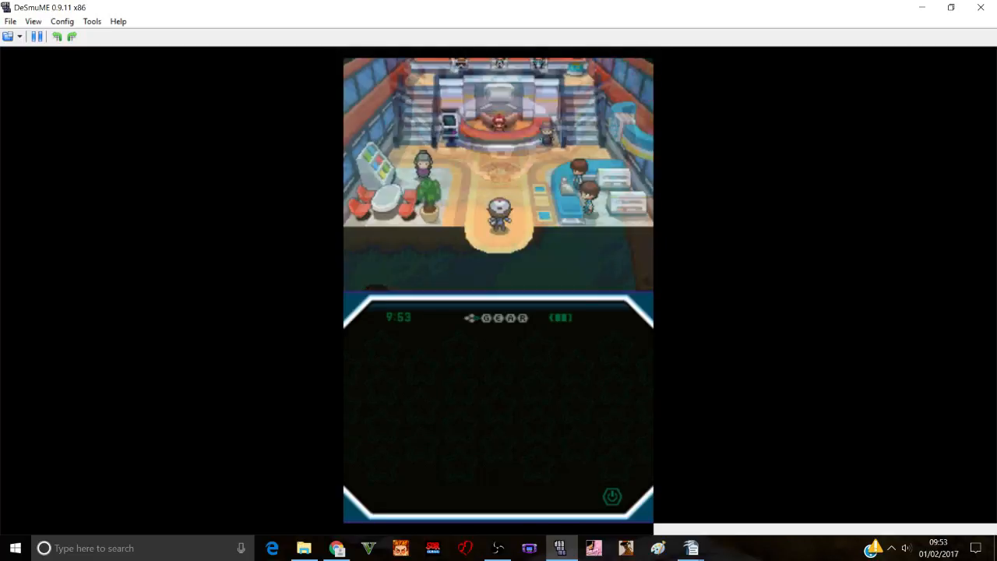